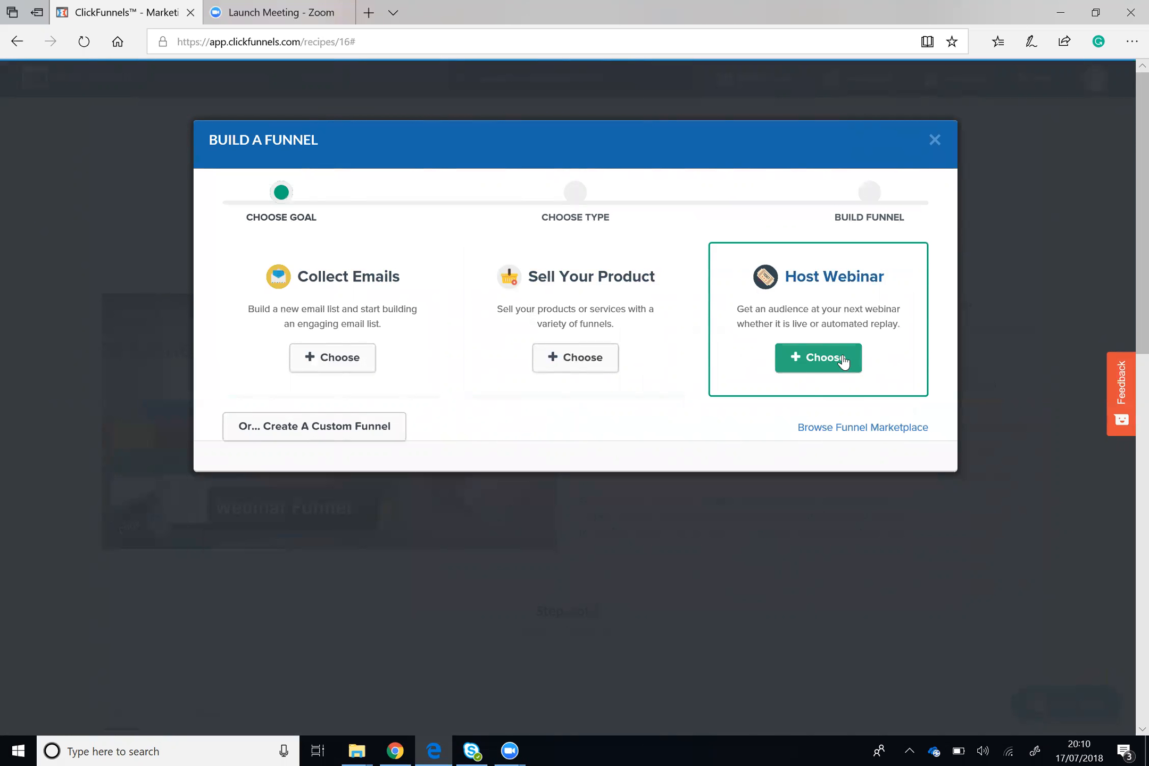
Choose Host Webinar as the new funnel's goal in the Build a Funnel dialog
left_click(818, 357)
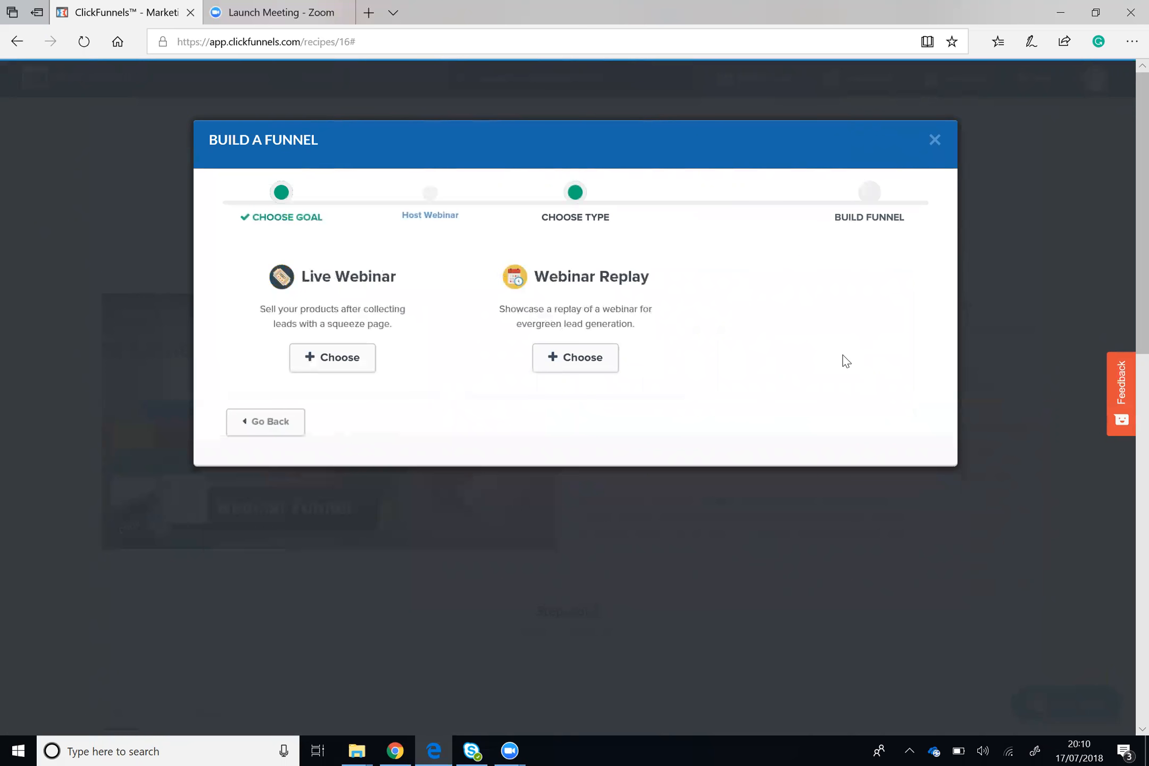
mouse_move(514, 312)
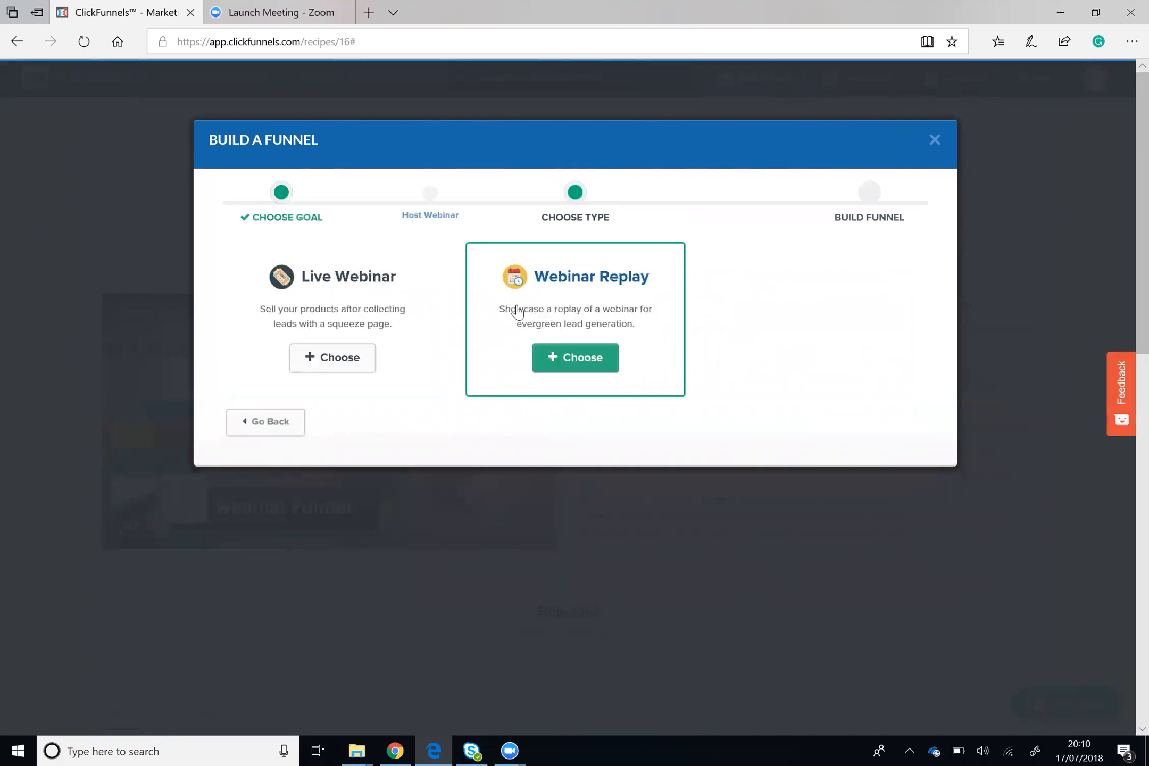
mouse_move(783, 273)
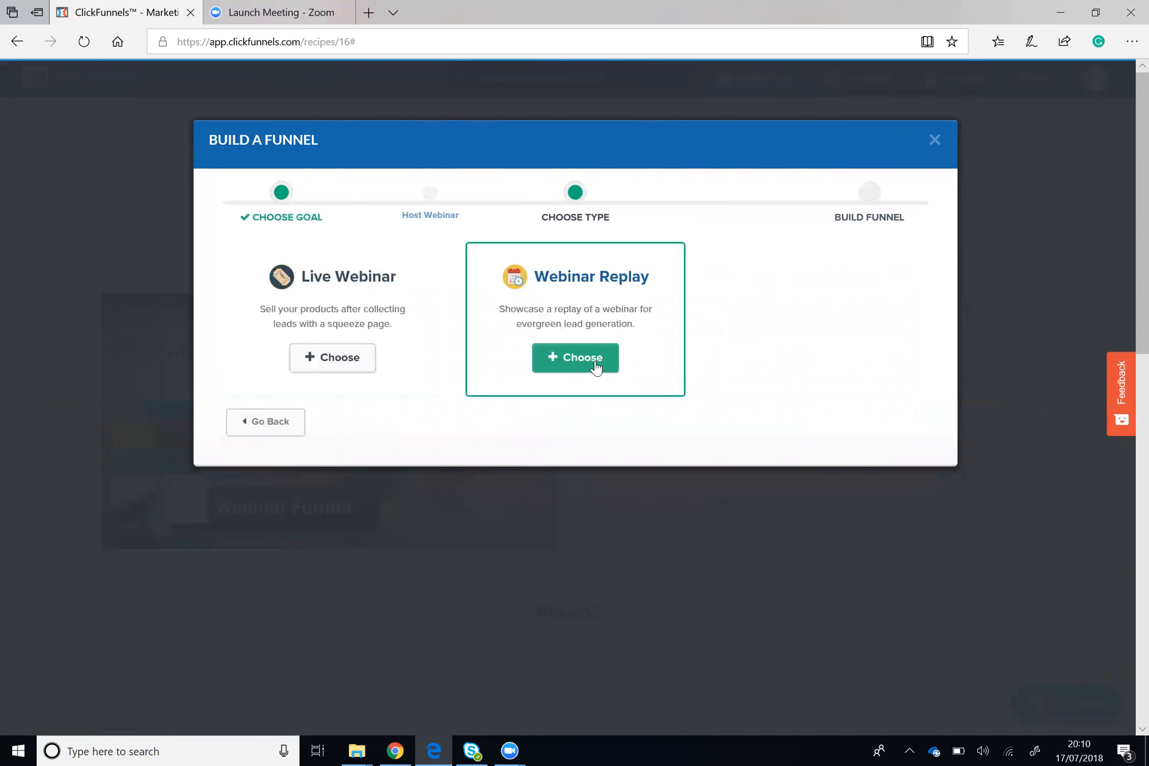
mouse_move(595, 338)
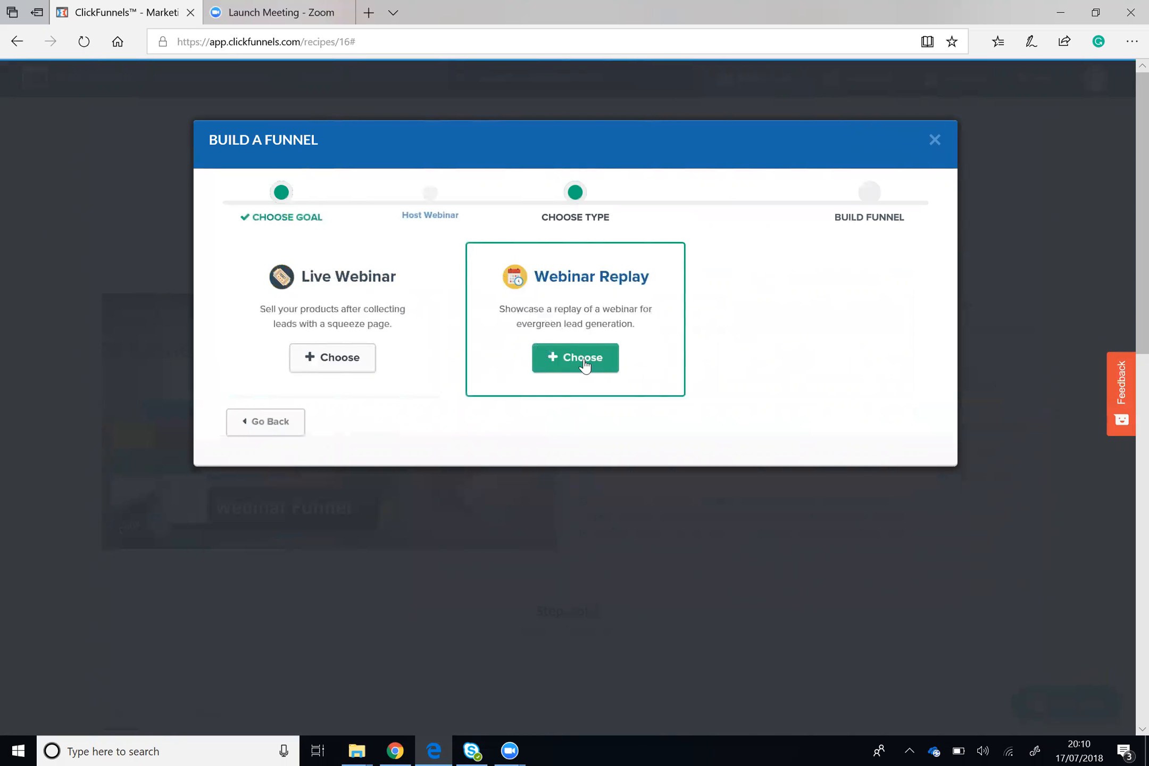
Choose Webinar Replay as the funnel type to reach the Auto Webinar Funnel build step
left_click(575, 358)
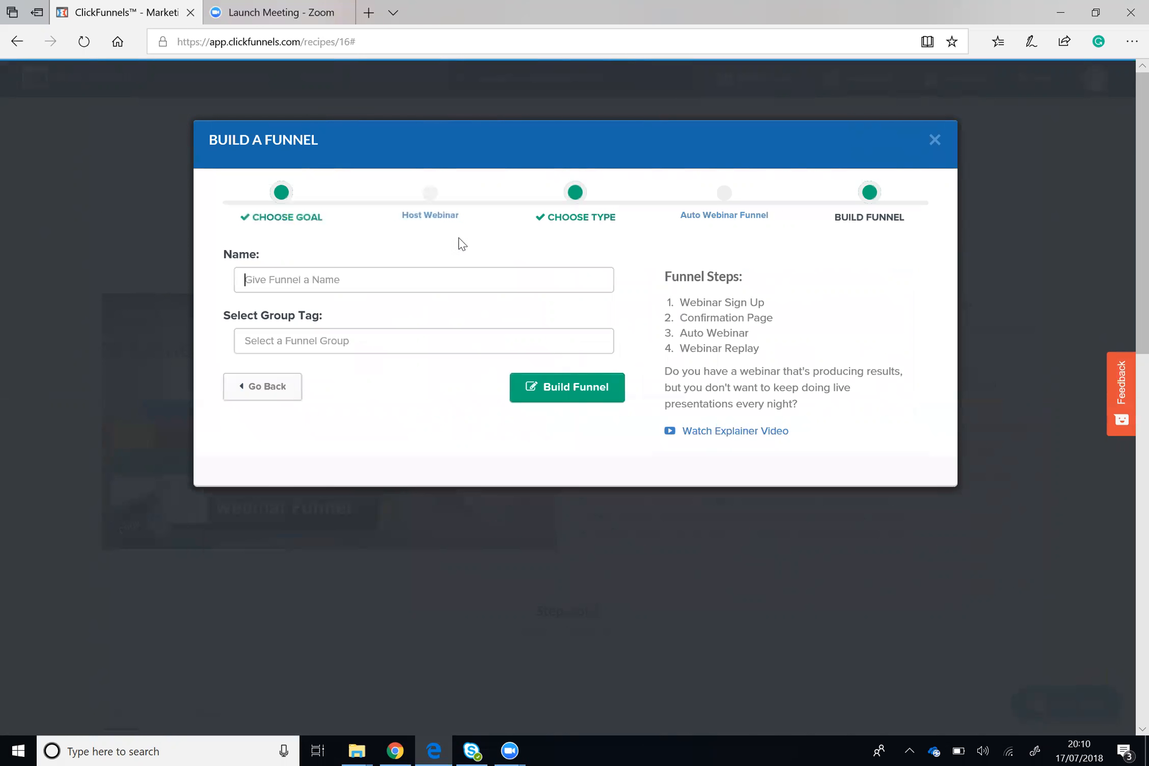
mouse_move(421, 345)
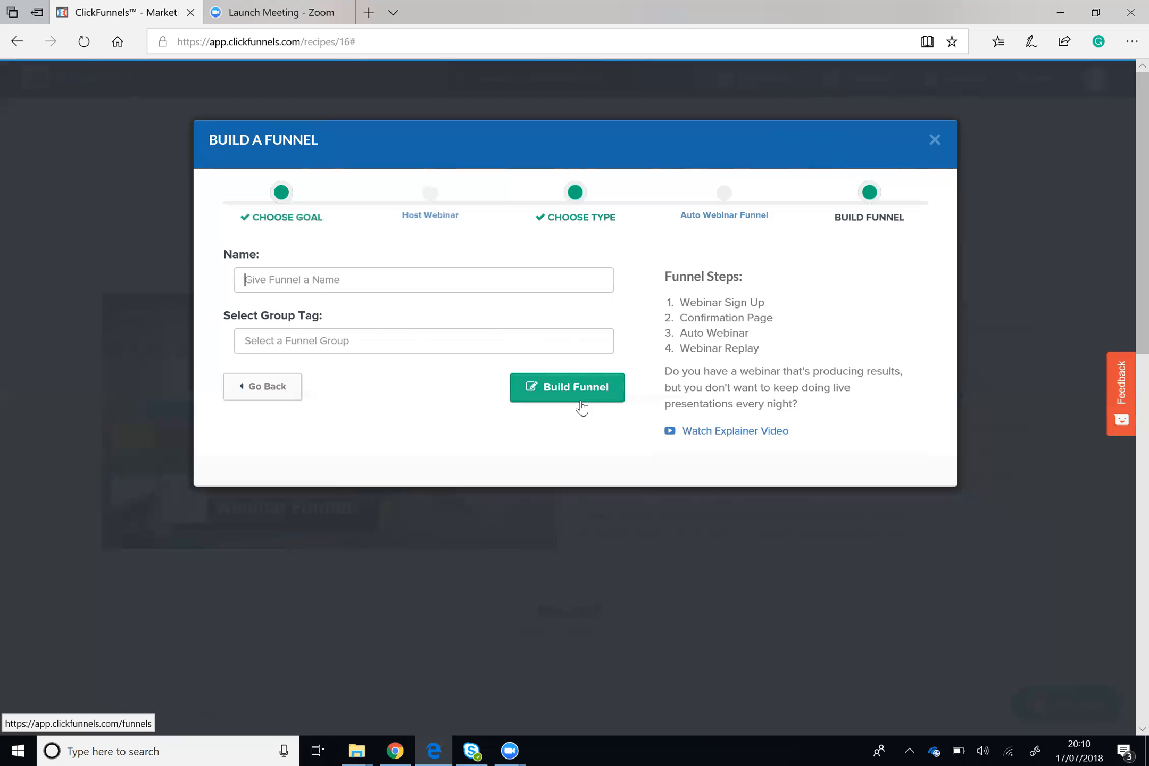
mouse_move(934, 140)
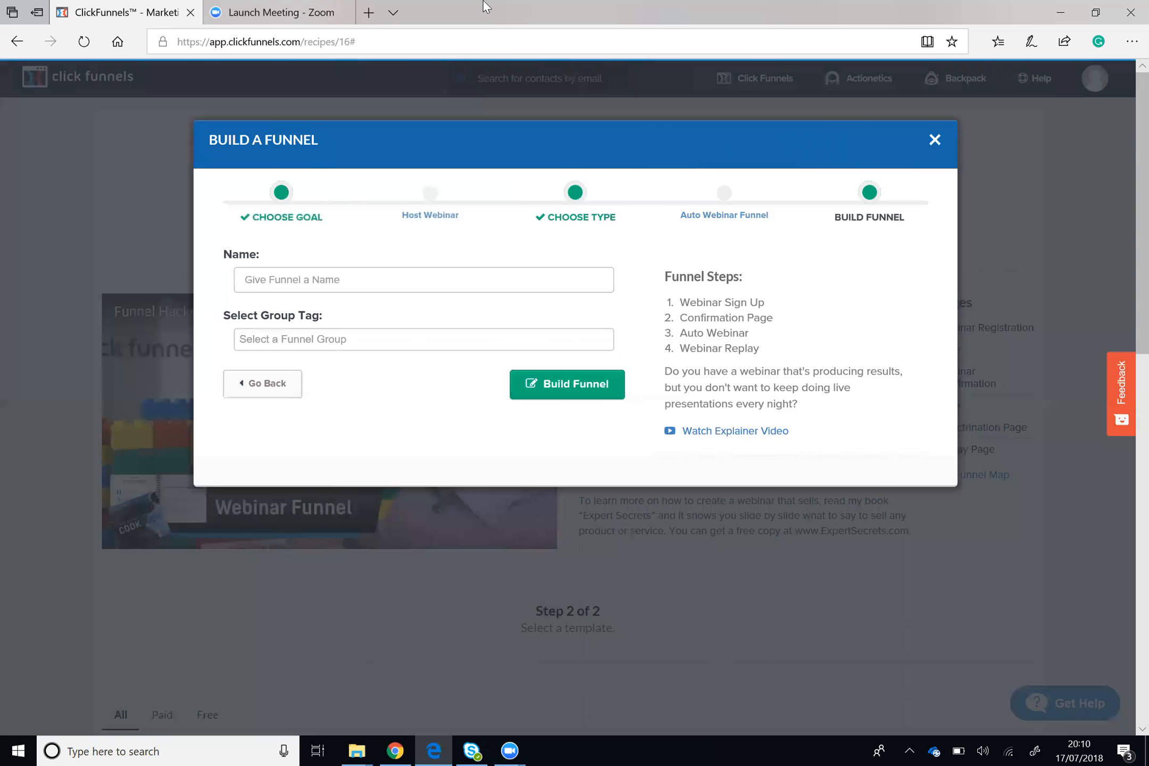
mouse_move(765, 677)
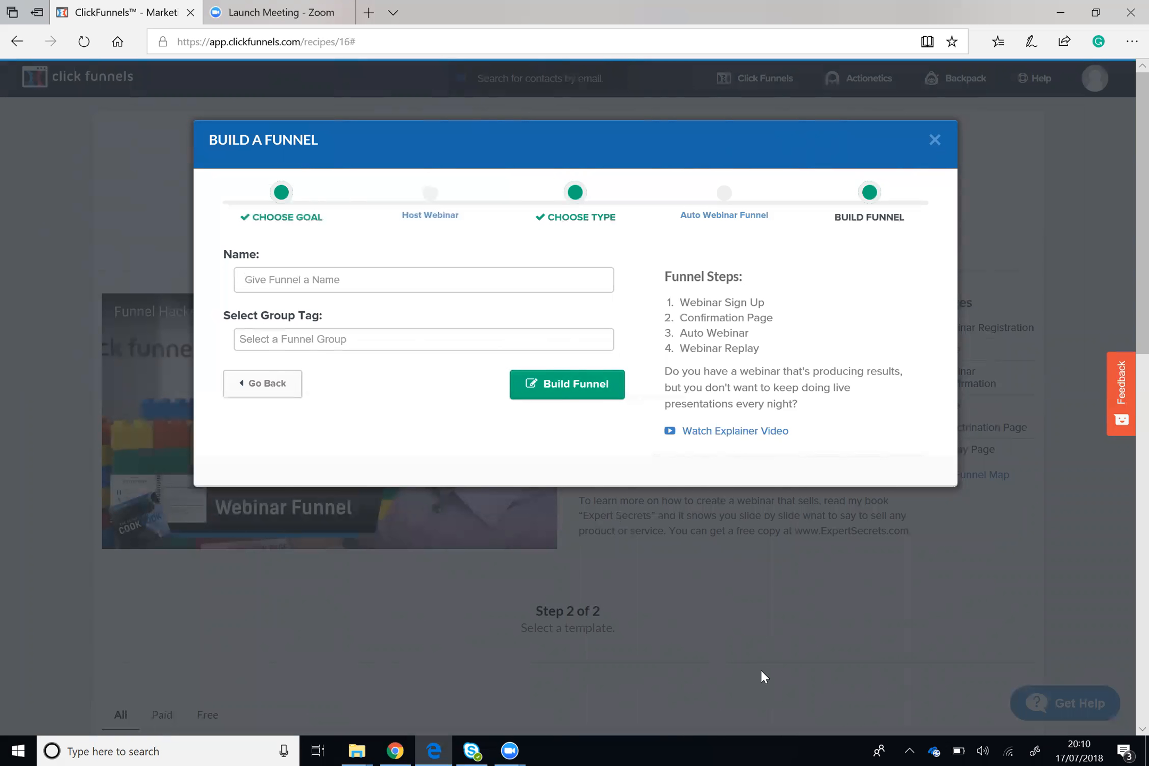